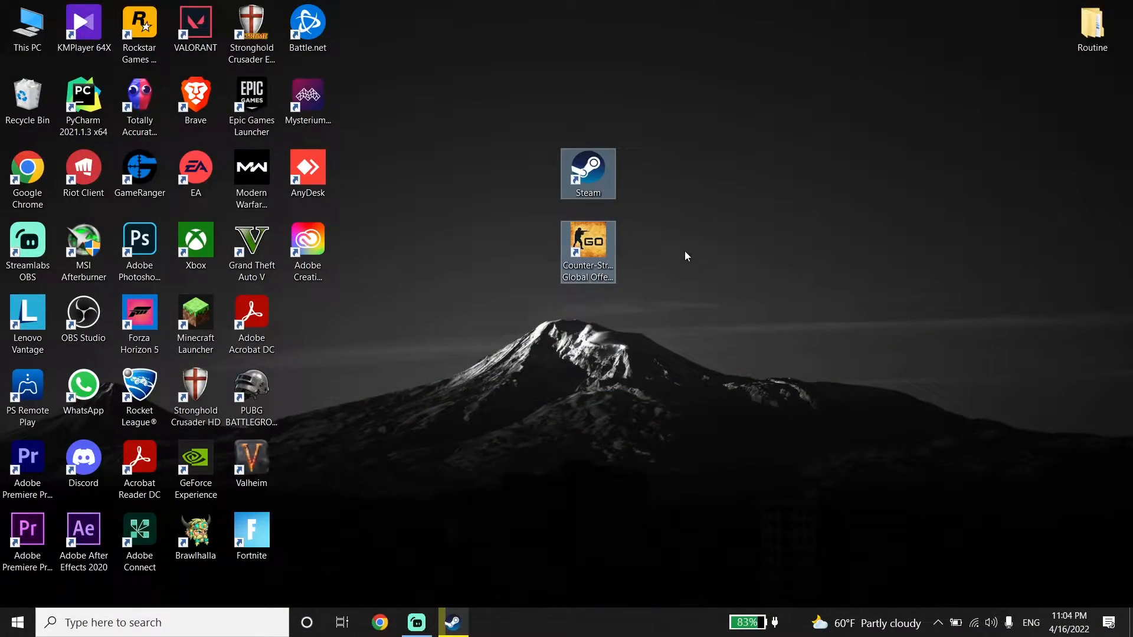
Step: Launch Steam from its desktop shortcut, opening the Counter-Strike: Global Offensive library page
click(588, 173)
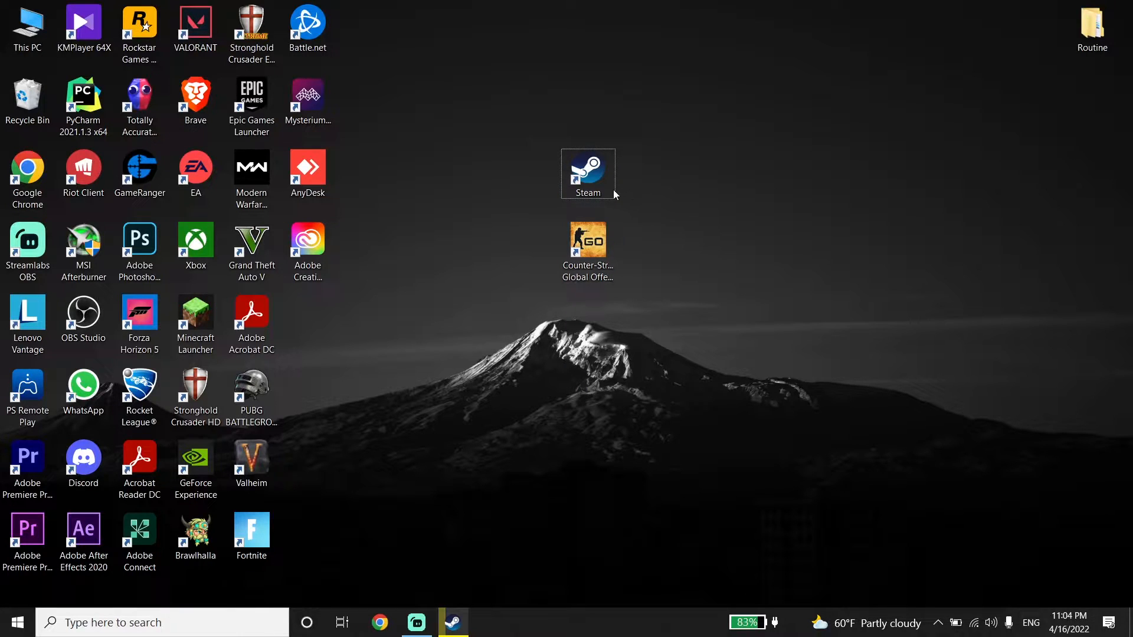
double_click(588, 170)
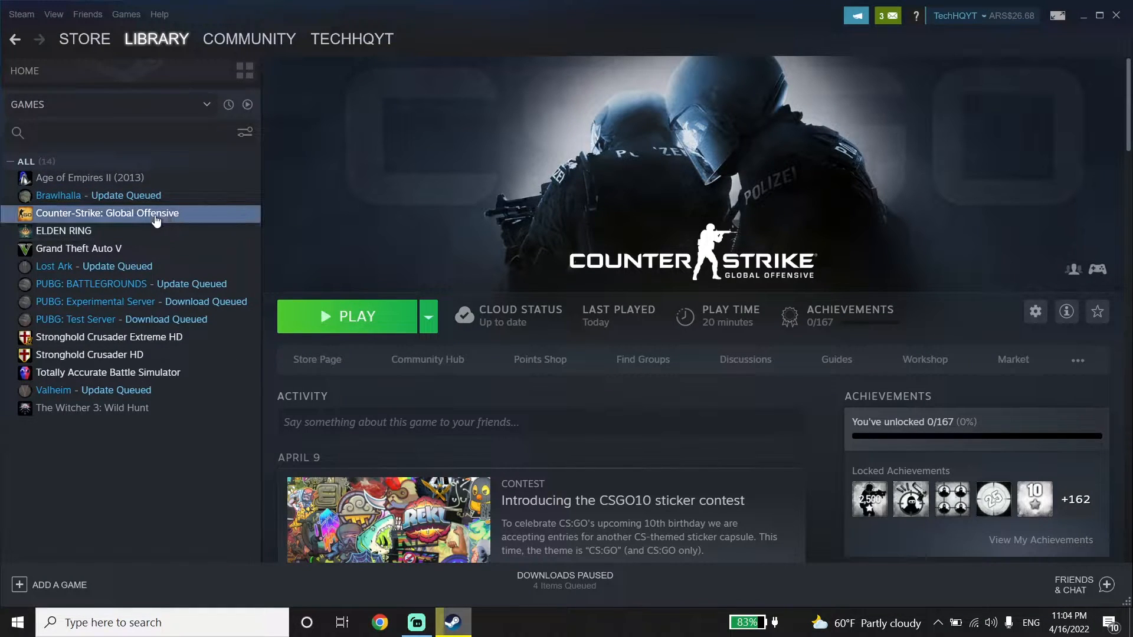
Step: Show CS:GO's Local Files properties: 27.44 GB on drive D, with Verify integrity available
right_click(106, 213)
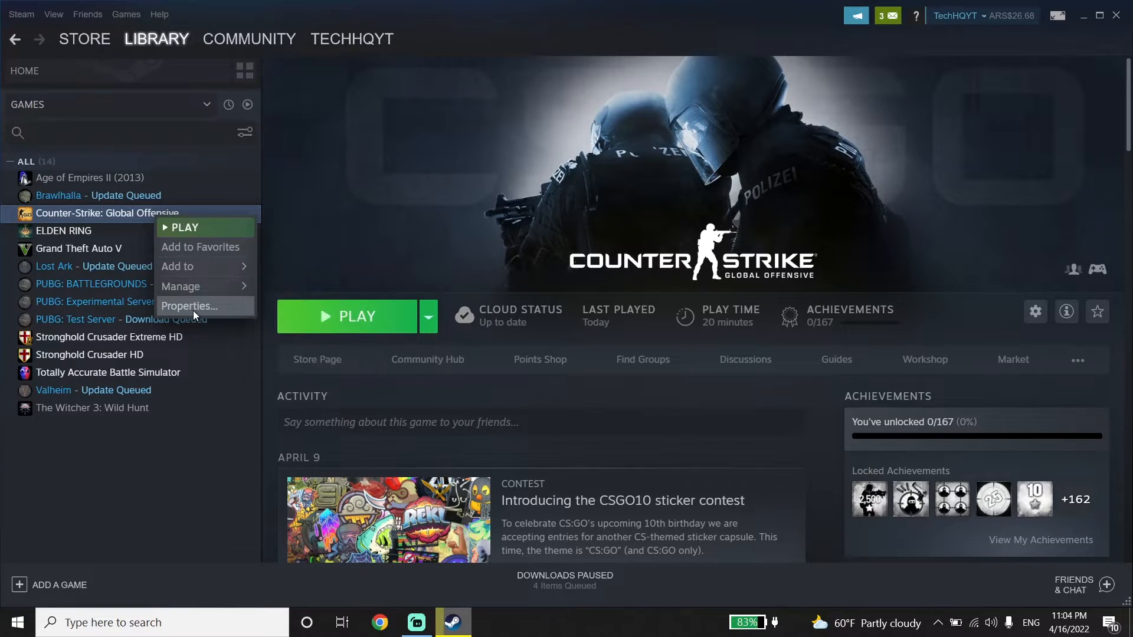
click(190, 306)
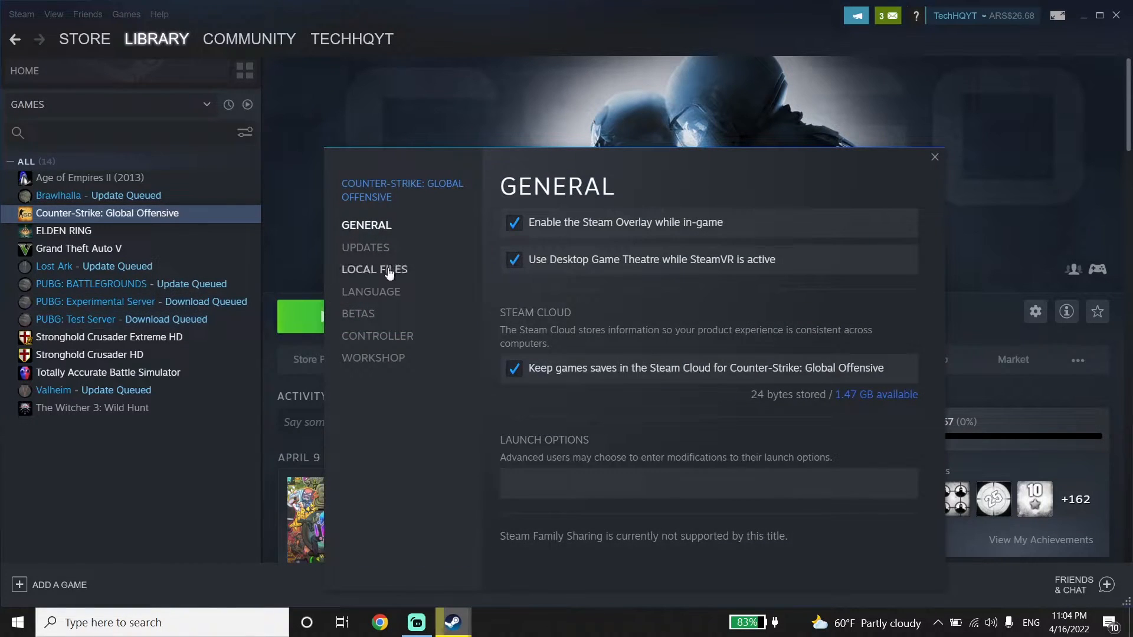
click(374, 269)
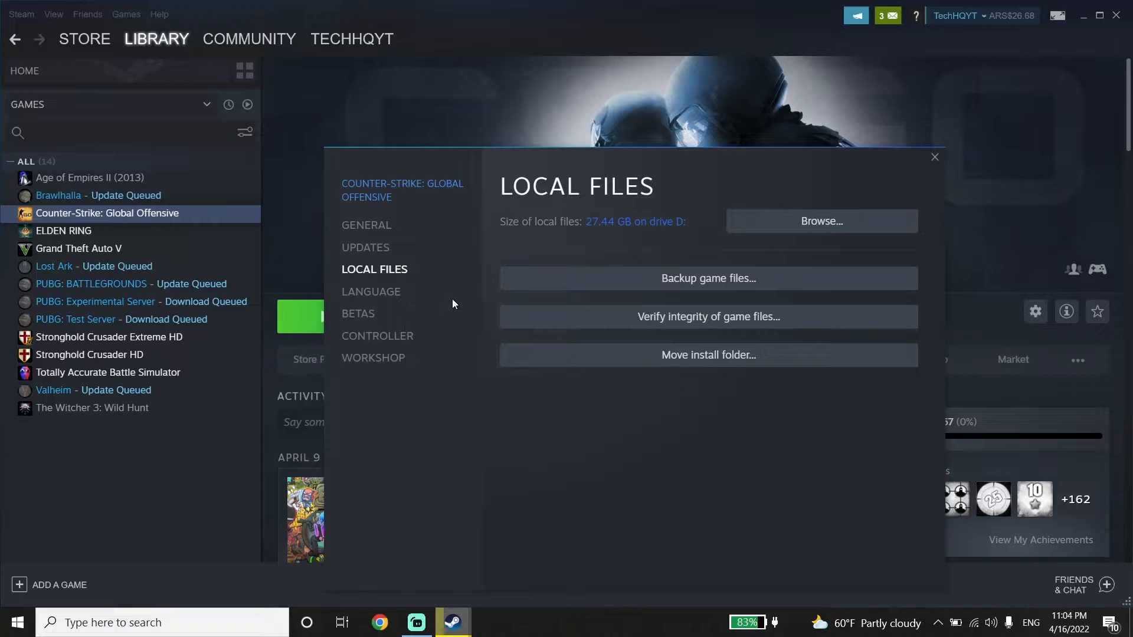
mouse_move(549, 324)
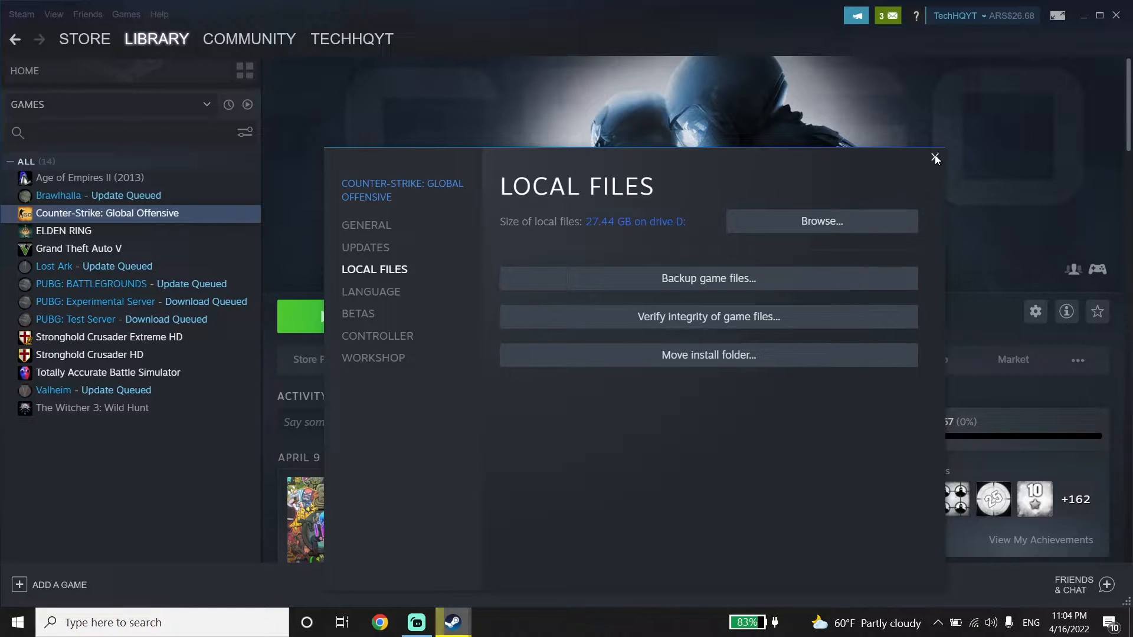
Step: Close the CS:GO properties, then move the GeForce Experience shortcut to centre and back
click(934, 158)
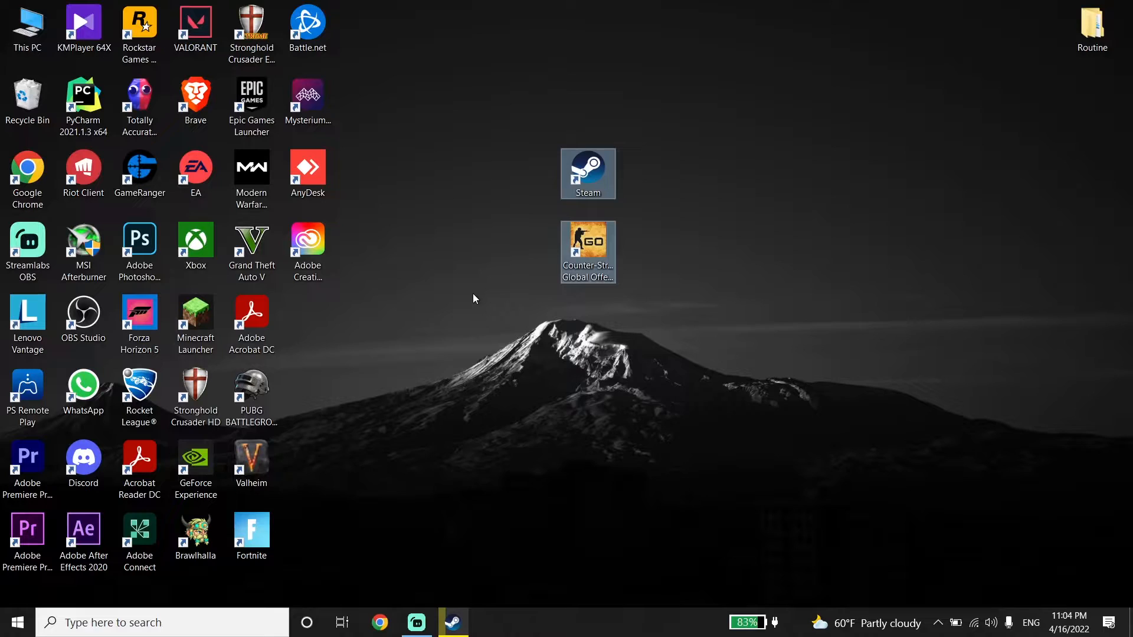
click(195, 462)
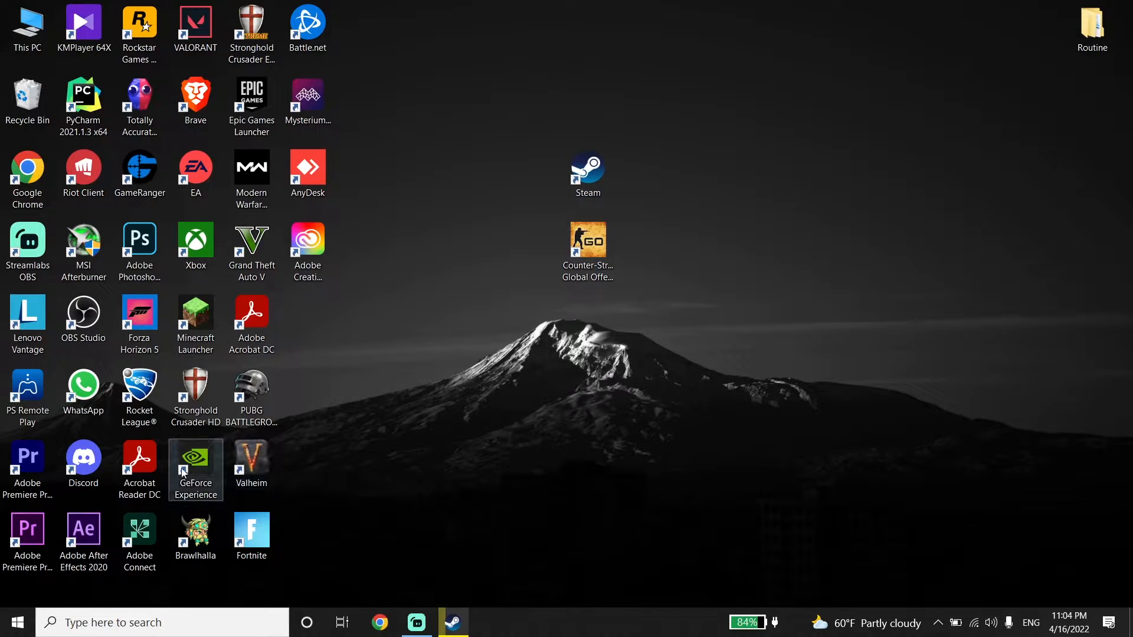
drag(195, 463, 699, 253)
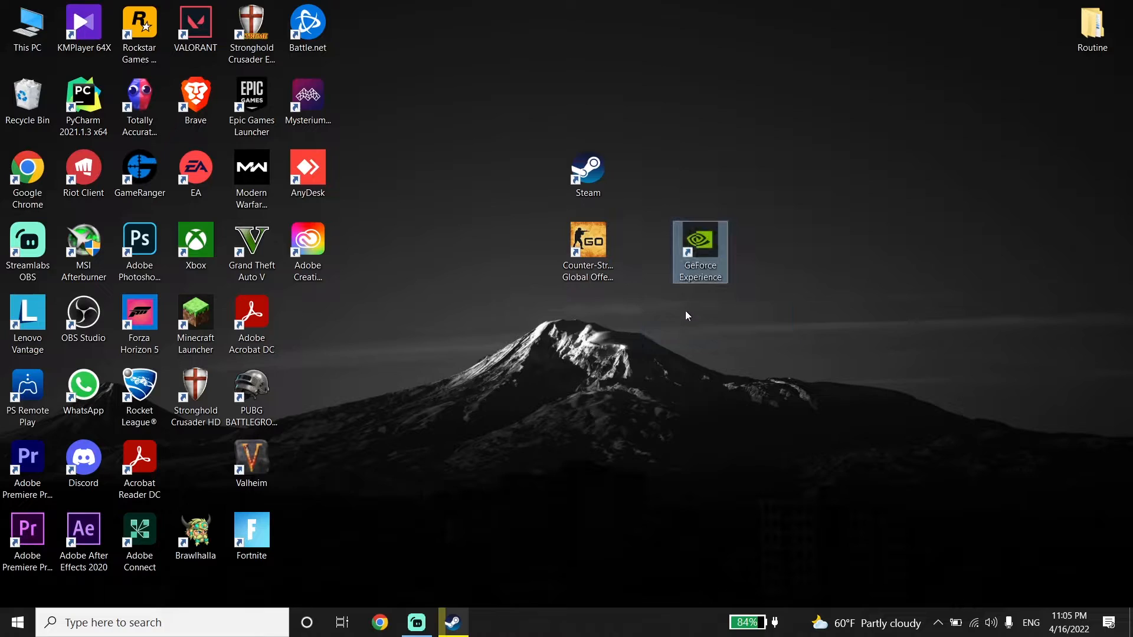
drag(699, 251, 641, 293)
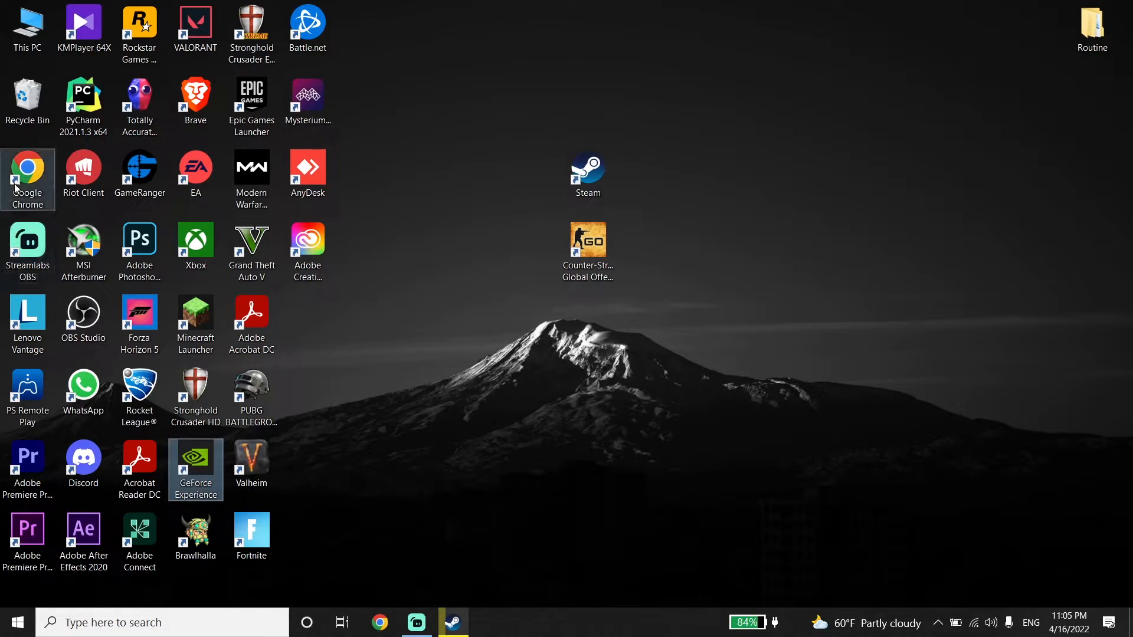
mouse_move(27, 174)
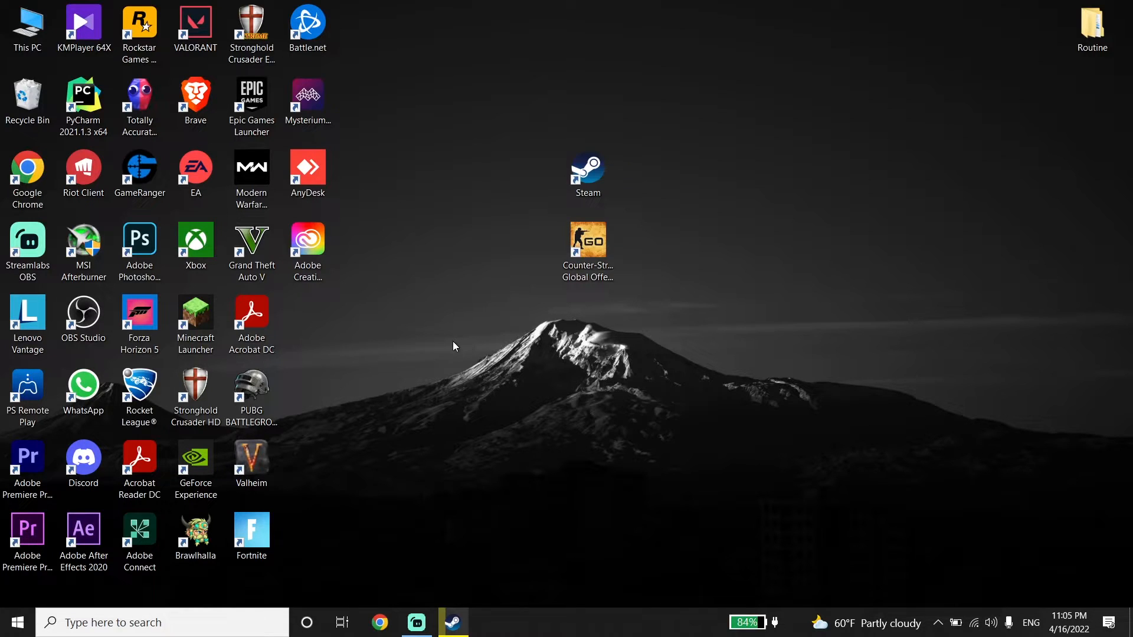
click(159, 623)
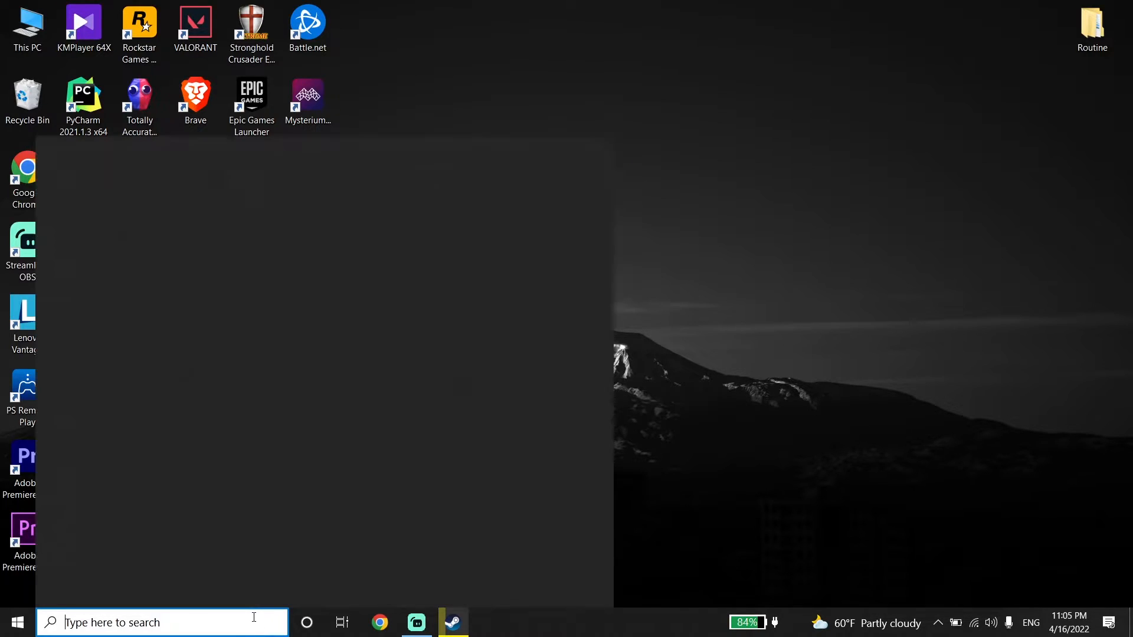
text(che)
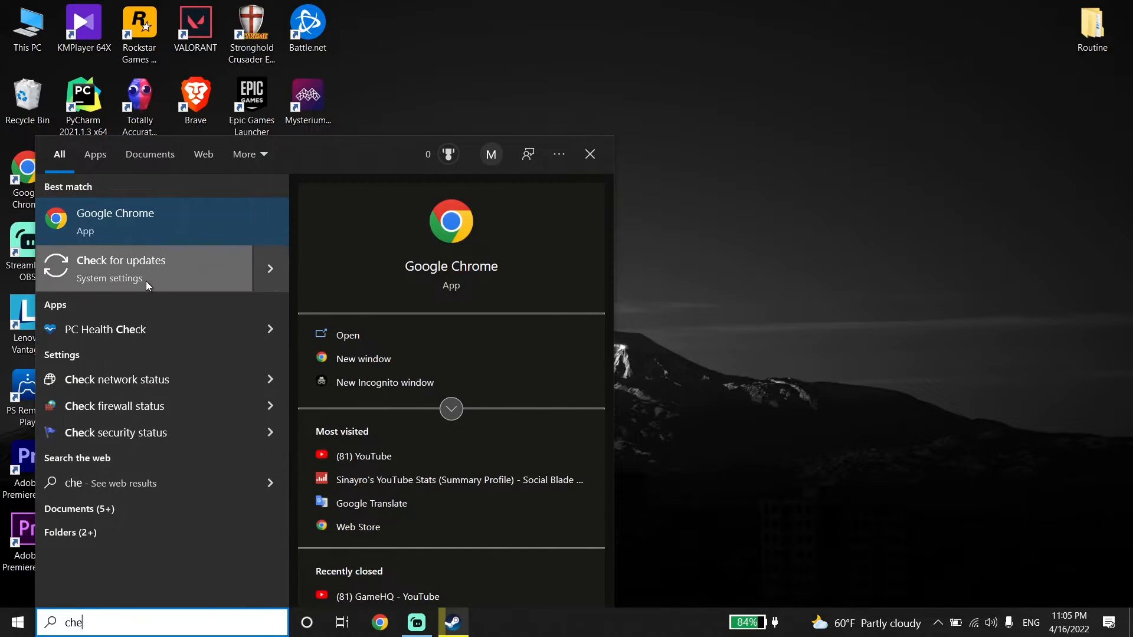
click(121, 268)
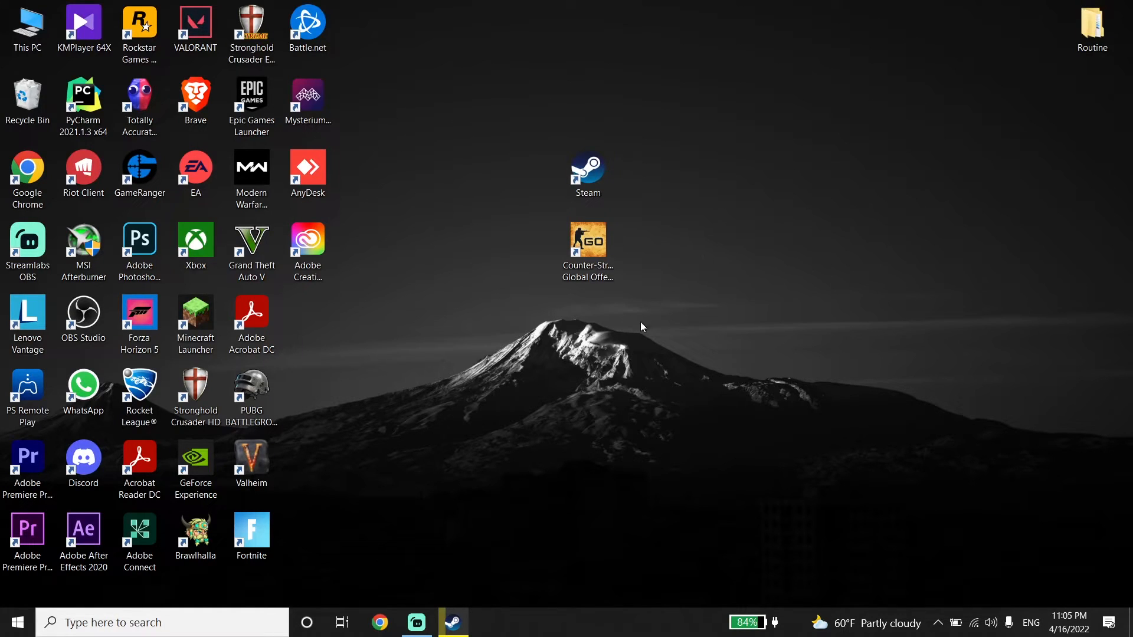
mouse_move(571, 408)
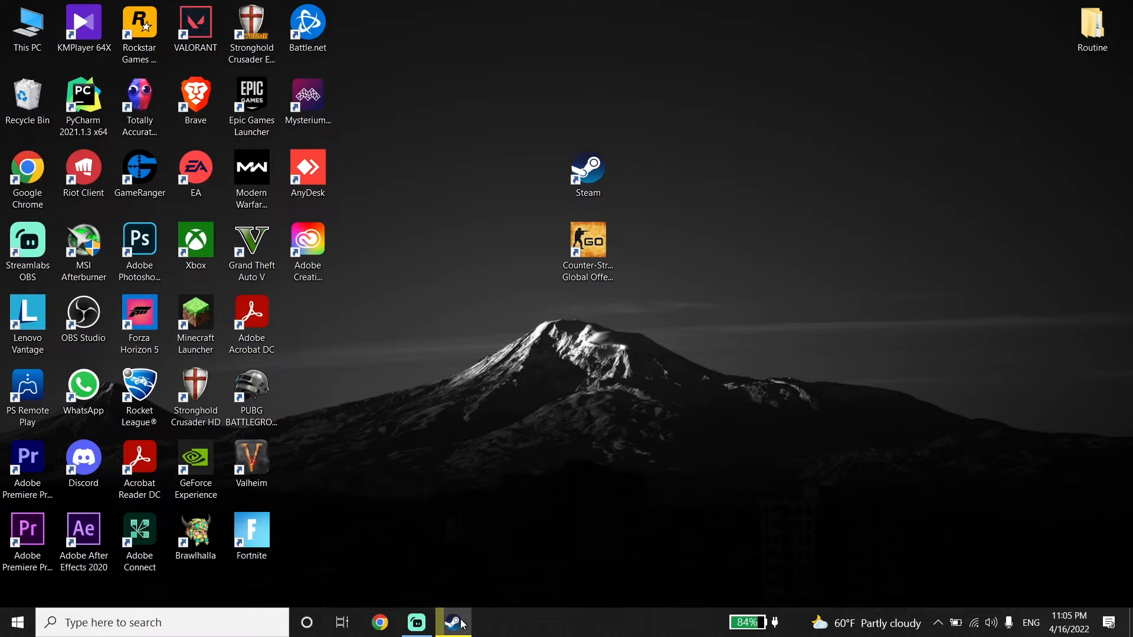
Step: Restore the Steam window from the taskbar, showing the CS:GO library page
click(453, 622)
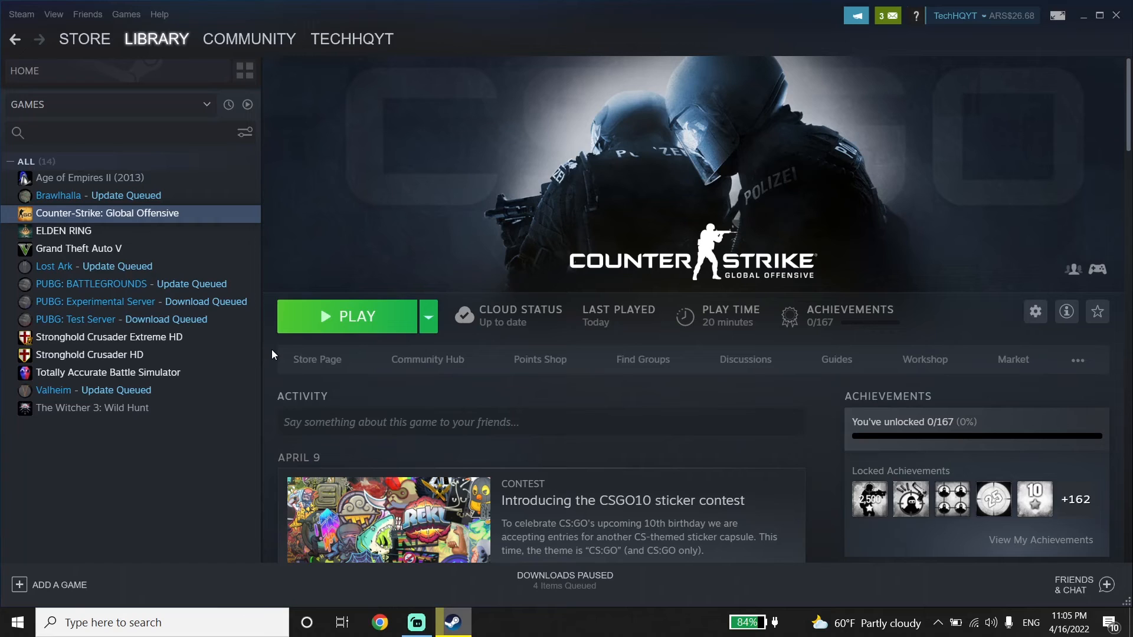
mouse_move(306, 258)
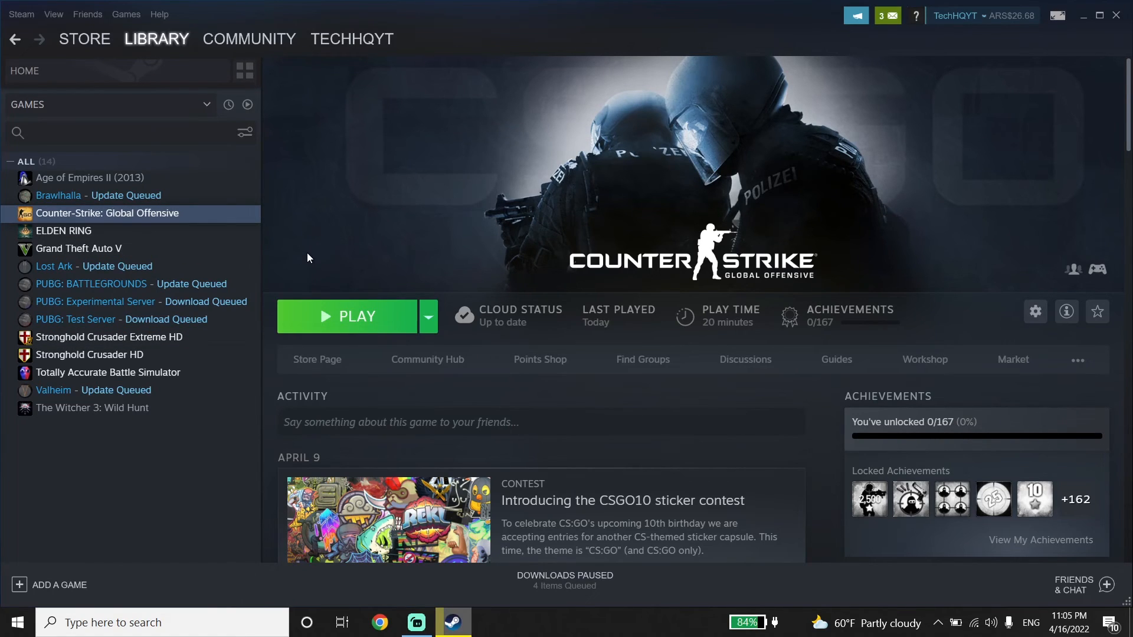